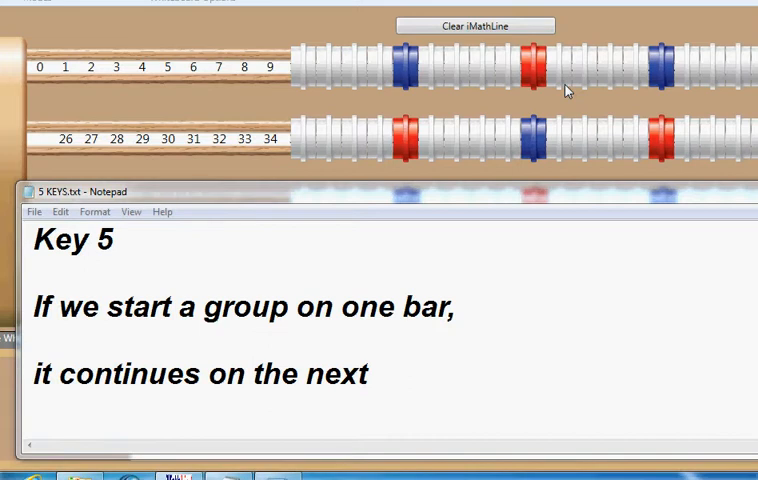
# Bring up iMathLine's whiteboard to begin sliding rings into groups of ten across bars.
pyautogui.click(478, 24)
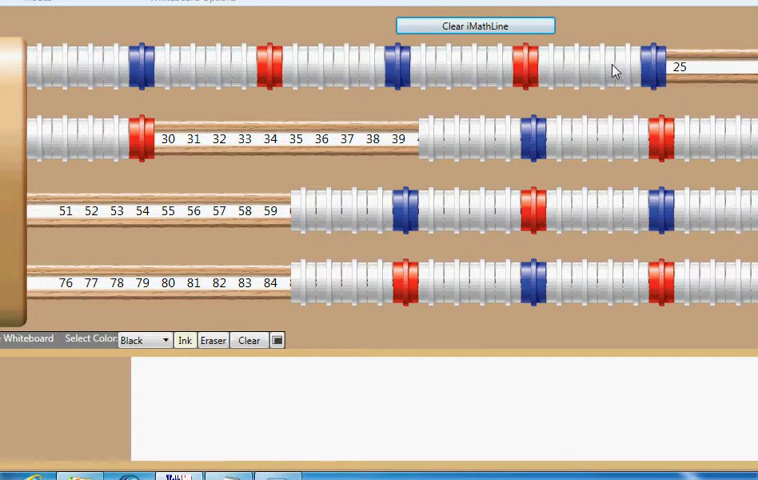
pyautogui.moveTo(58, 132)
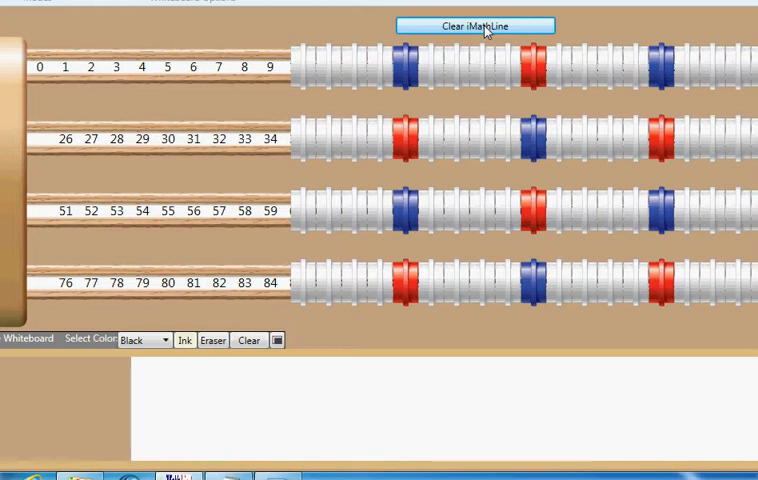
pyautogui.moveTo(290, 96)
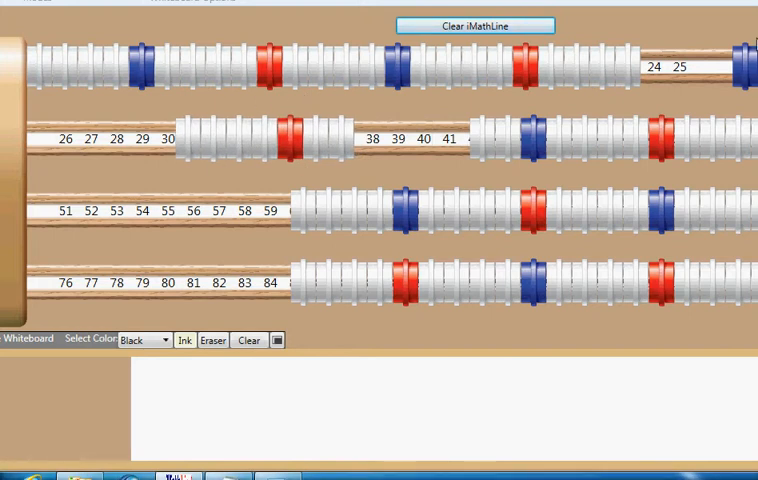
pyautogui.moveTo(206, 116)
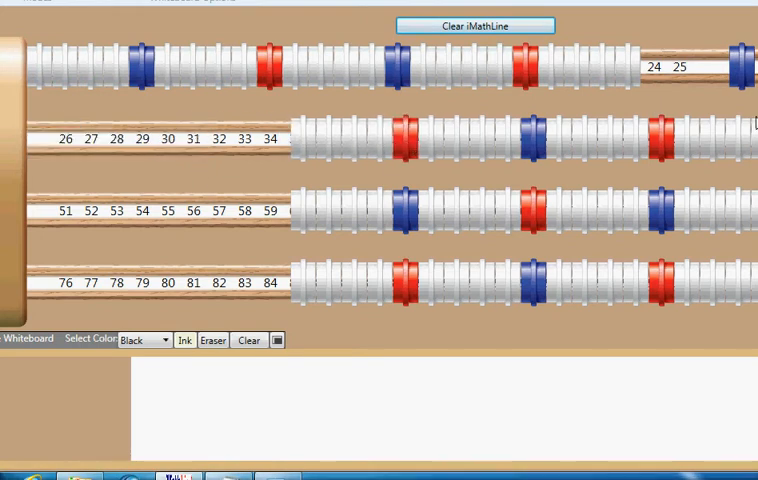
pyautogui.moveTo(294, 130)
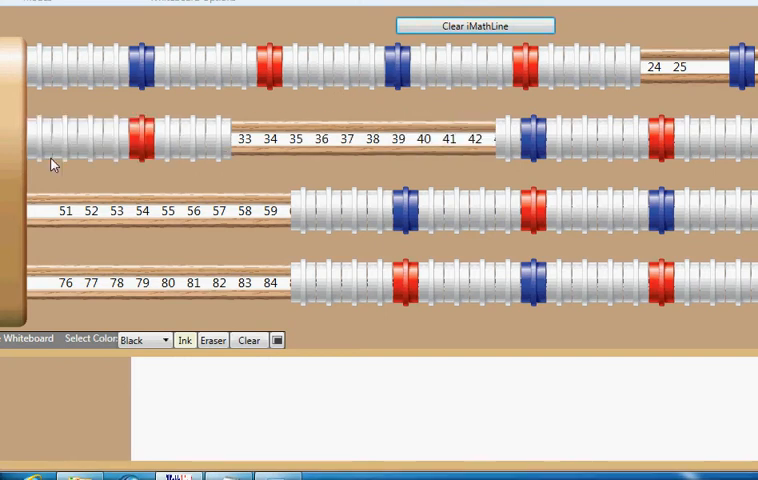
pyautogui.moveTo(238, 170)
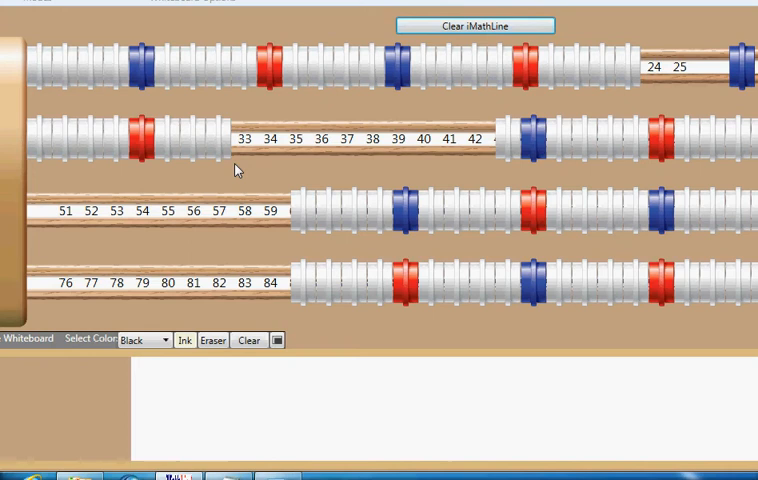